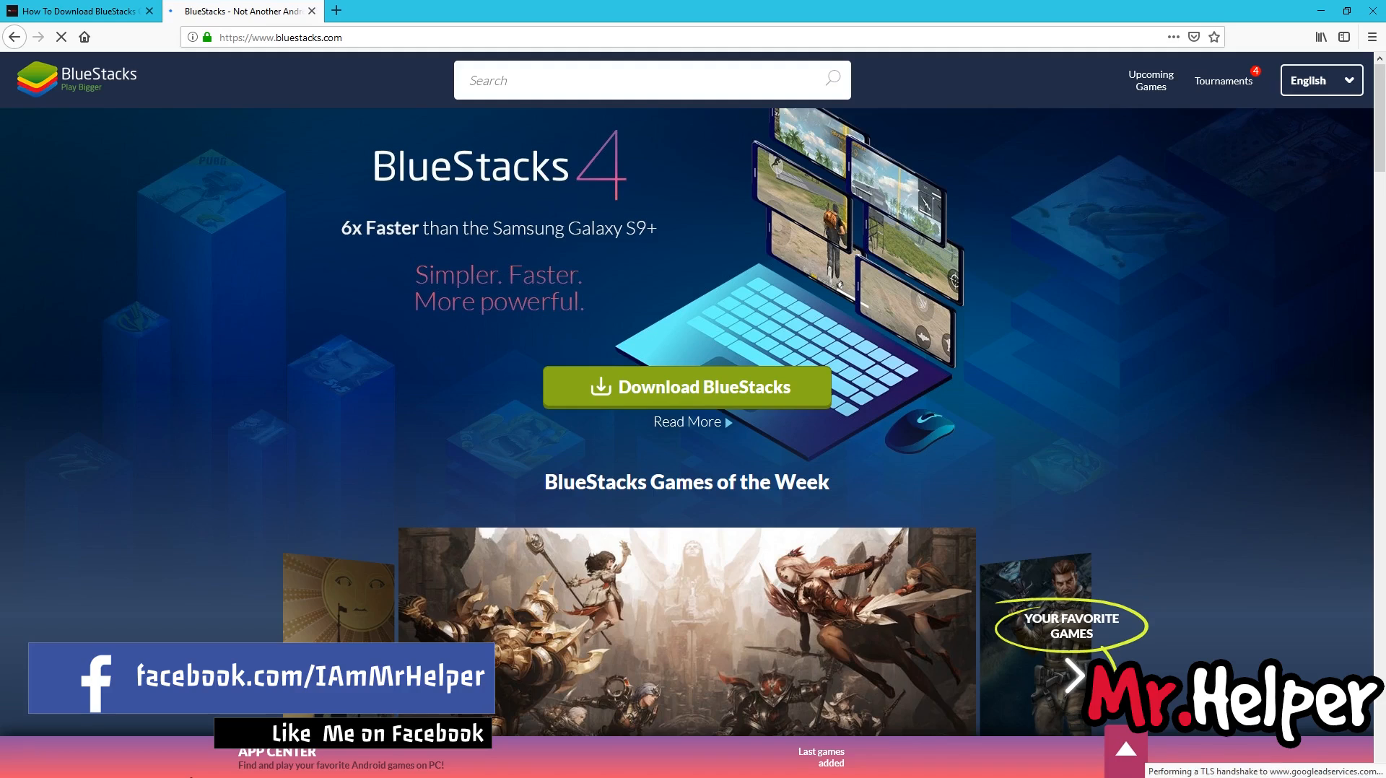
Search Google for 'Bluestacks offline installer file' and open the official BlueStacks offline installer result
scroll("down", 3)
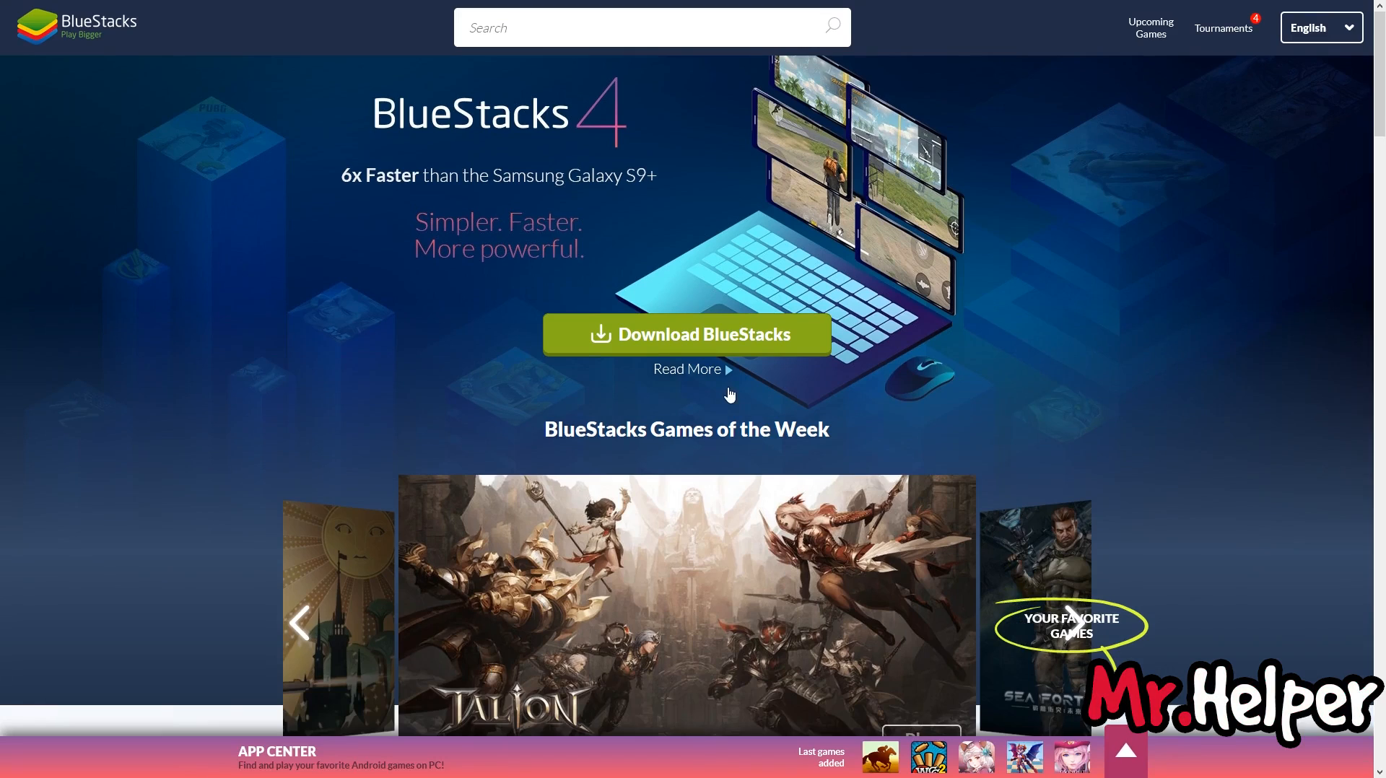
left_click(684, 335)
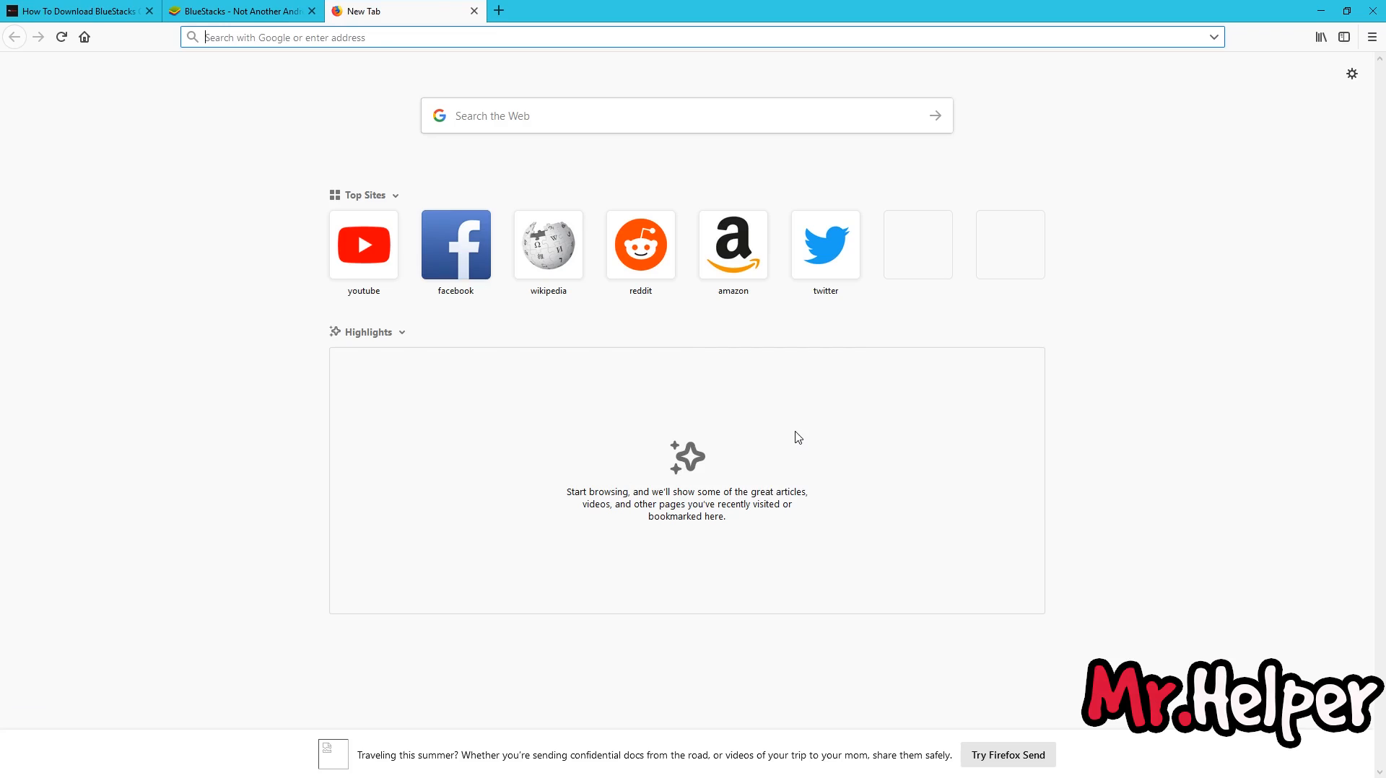
type("Bluestacks offl")
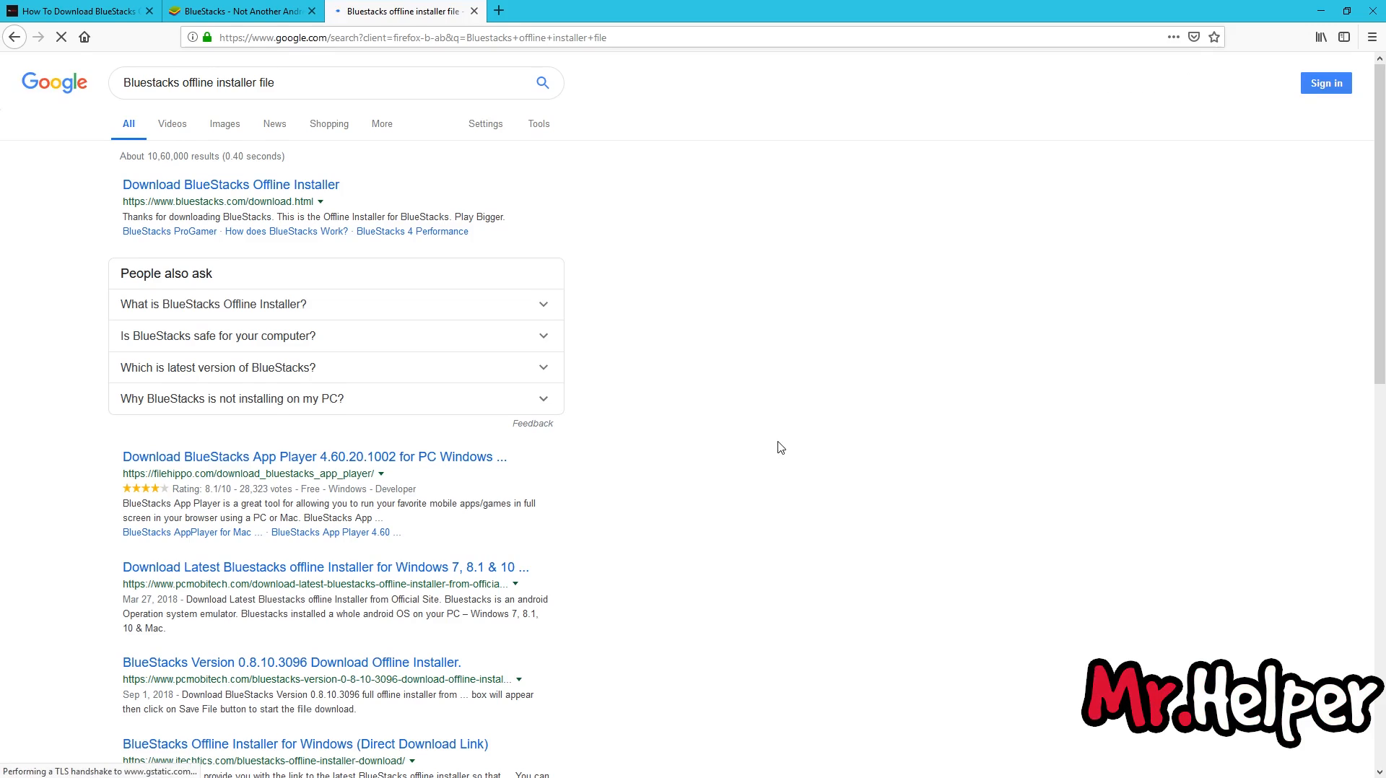
left_click(231, 184)
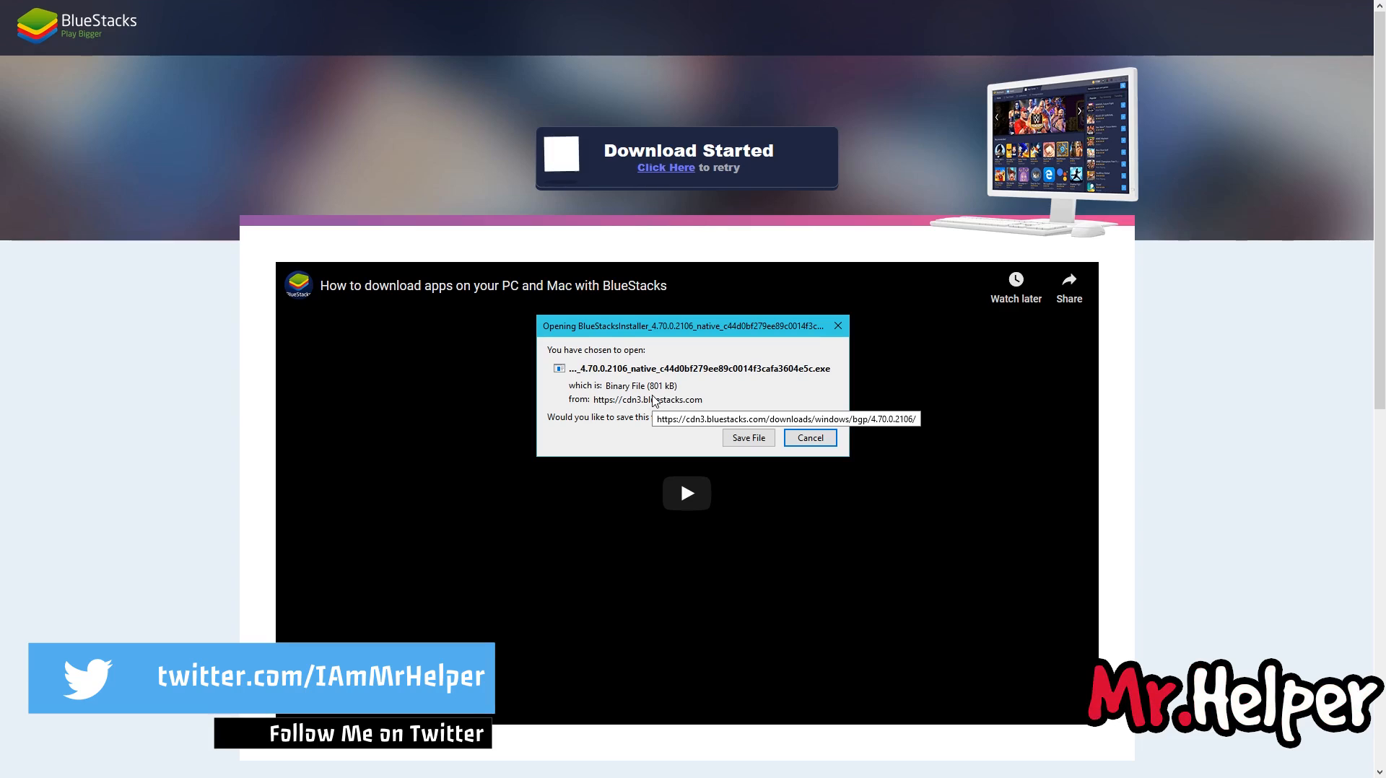
Cancel the 801 kB BlueStacksInstaller download and return to the Mr.Helper 'How To Download BlueStacks' article
left_click(809, 437)
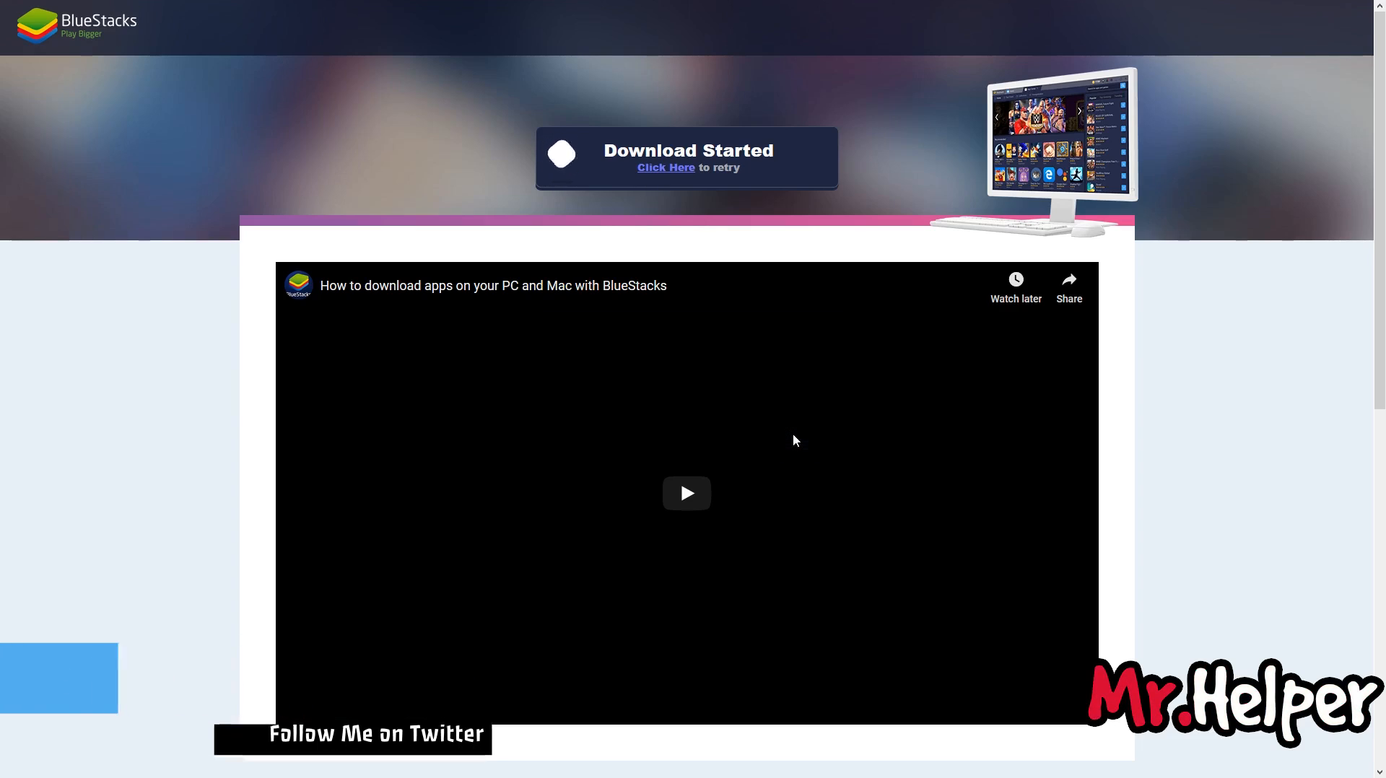
mouse_move(199, 341)
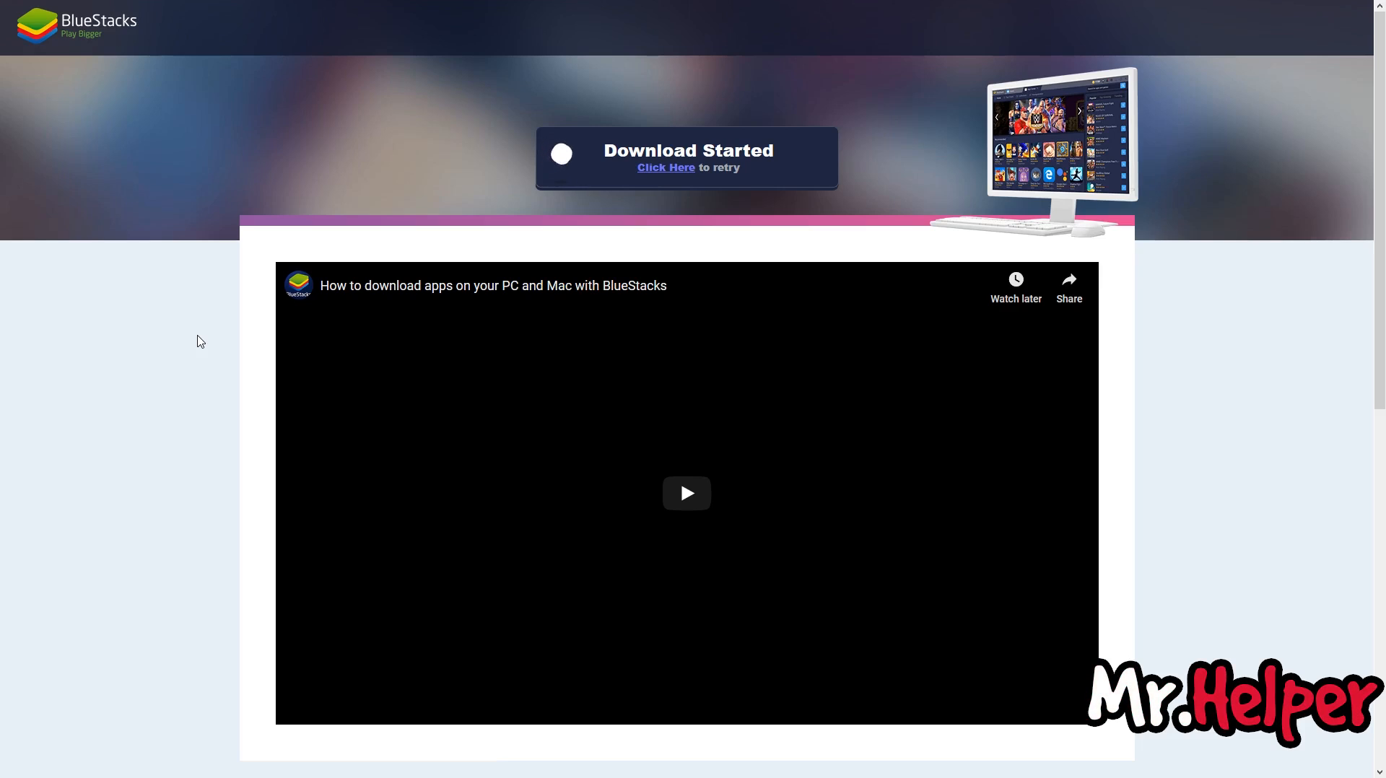
left_click(666, 167)
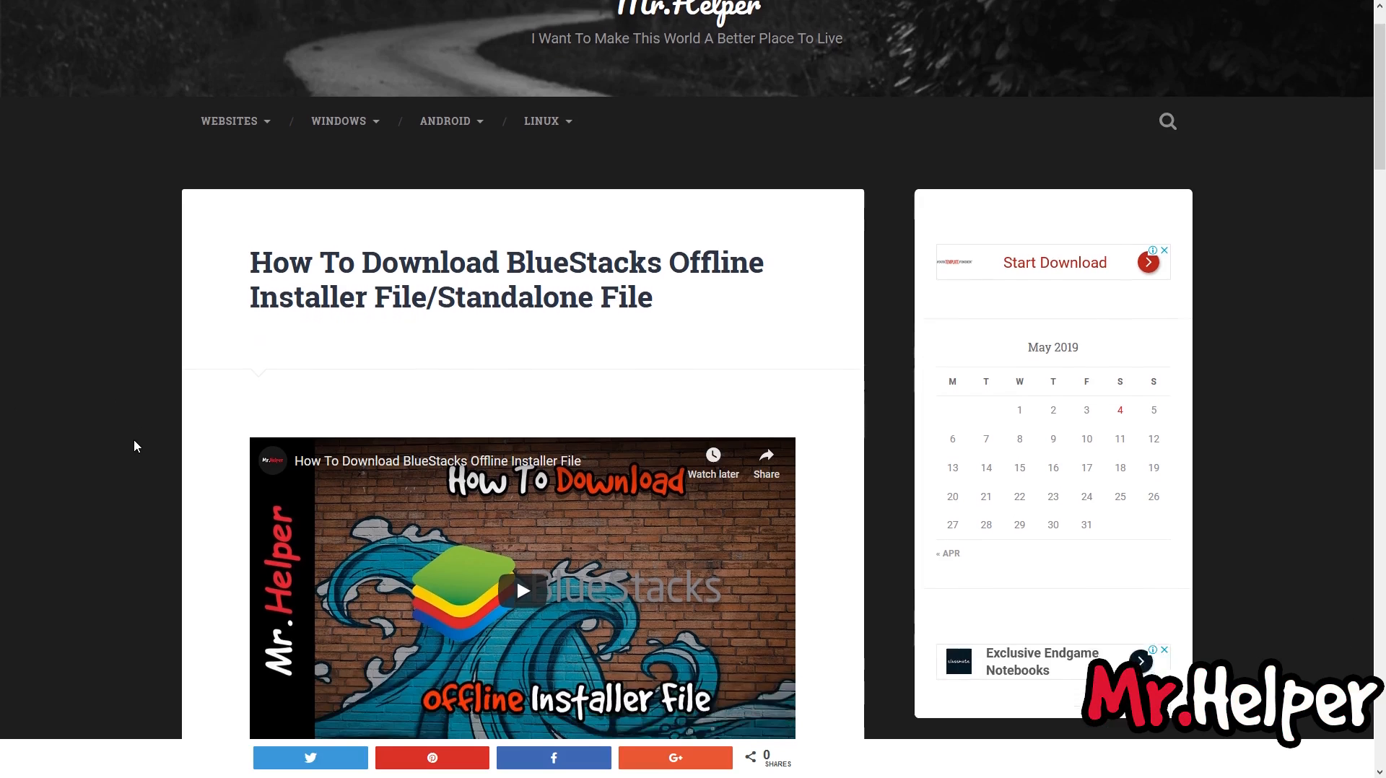
Save the 'BlueStacks Offline Installer 4.70.0.2106 (64-Bit)' direct link via Save Link As, then minimize Firefox
scroll("down", 3)
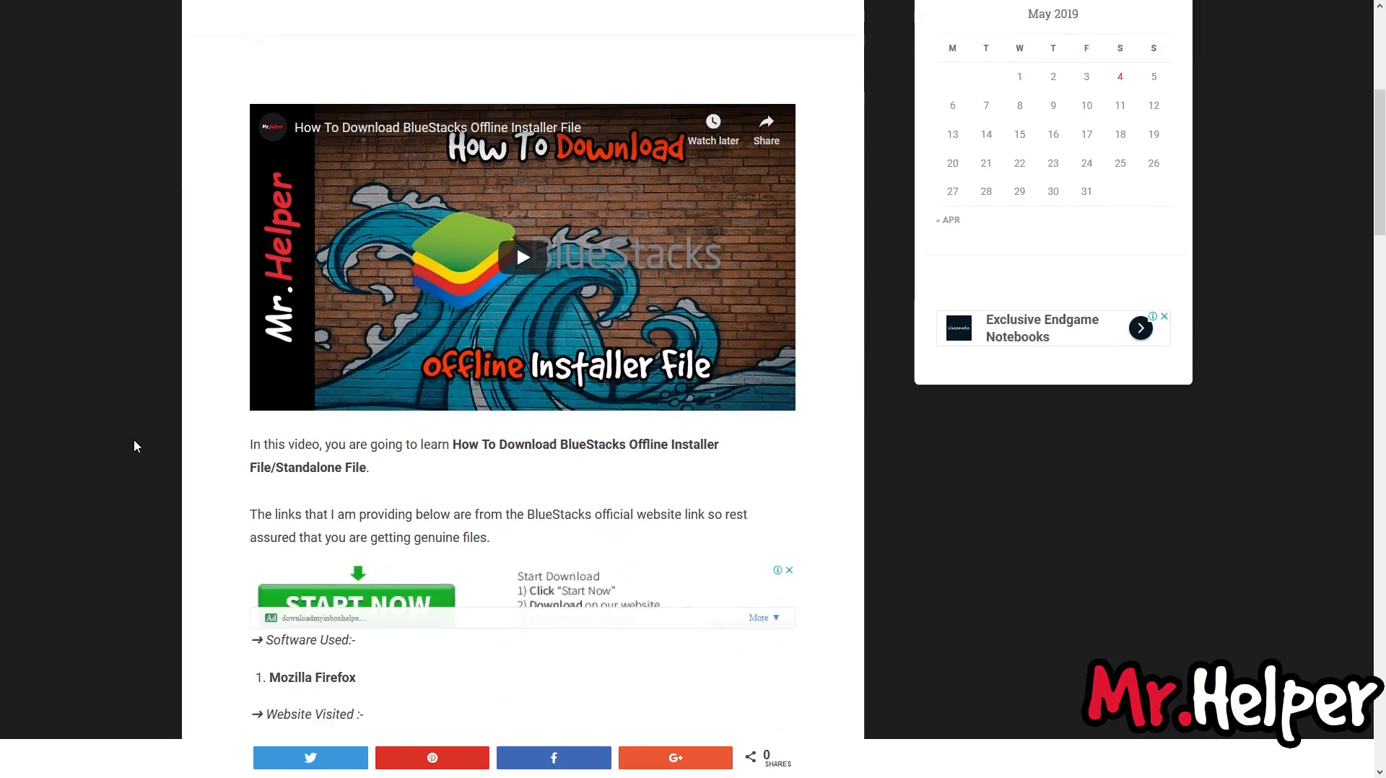
scroll("down", 3)
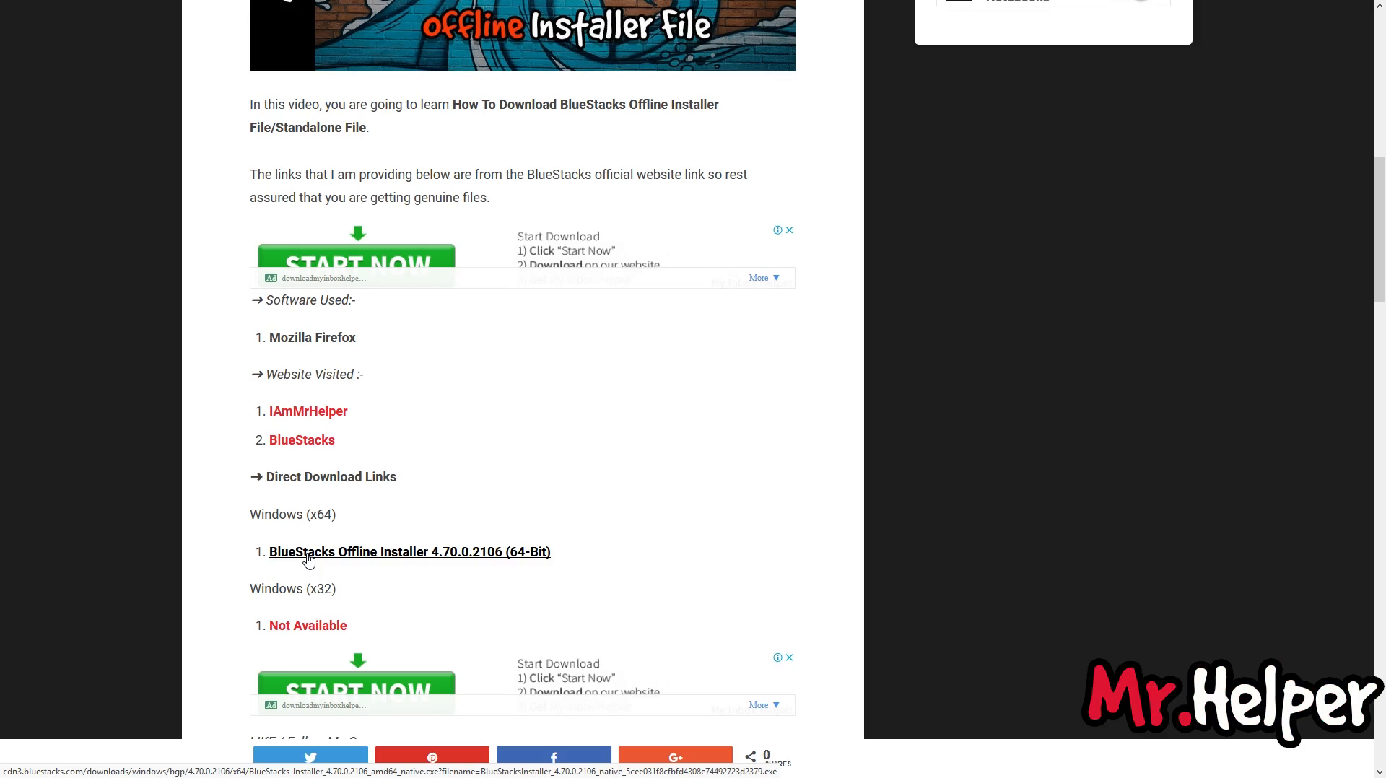
right_click(409, 551)
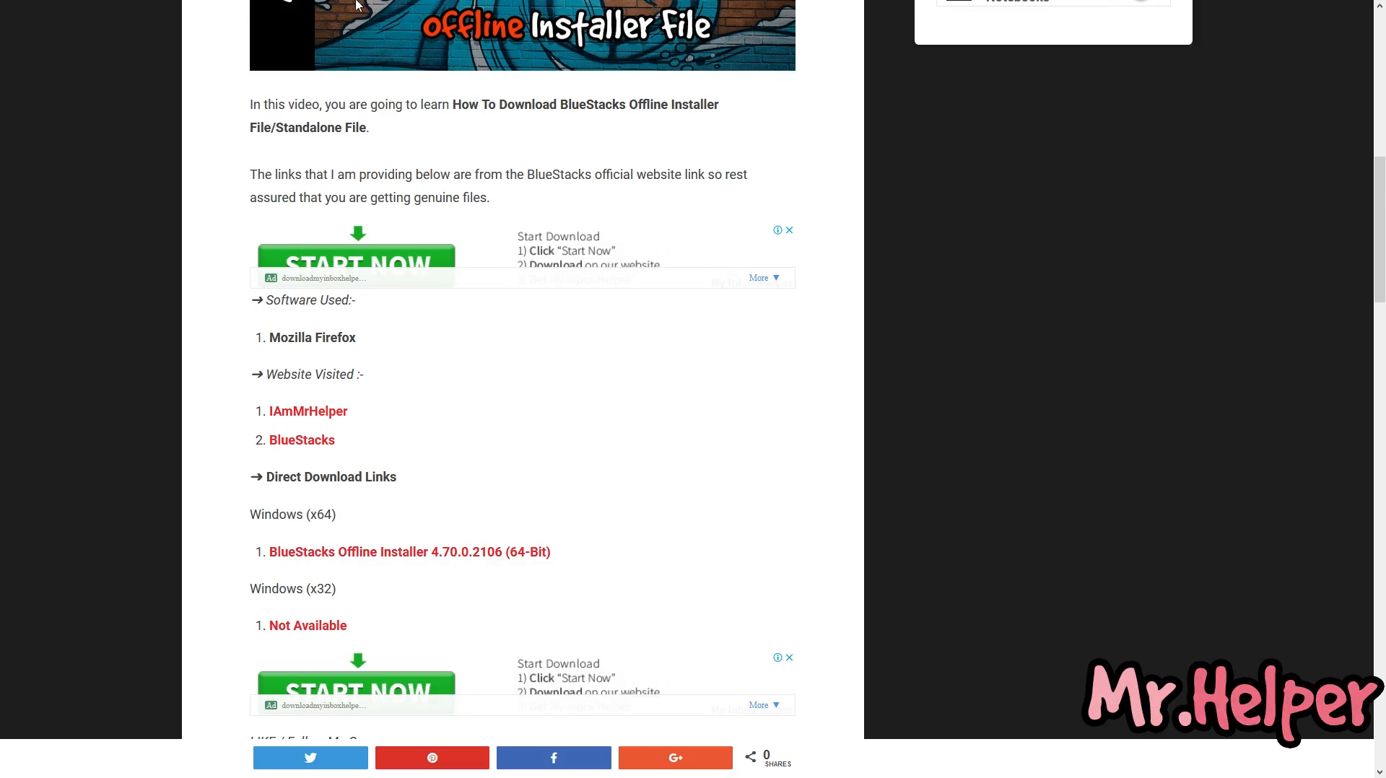
left_click(822, 10)
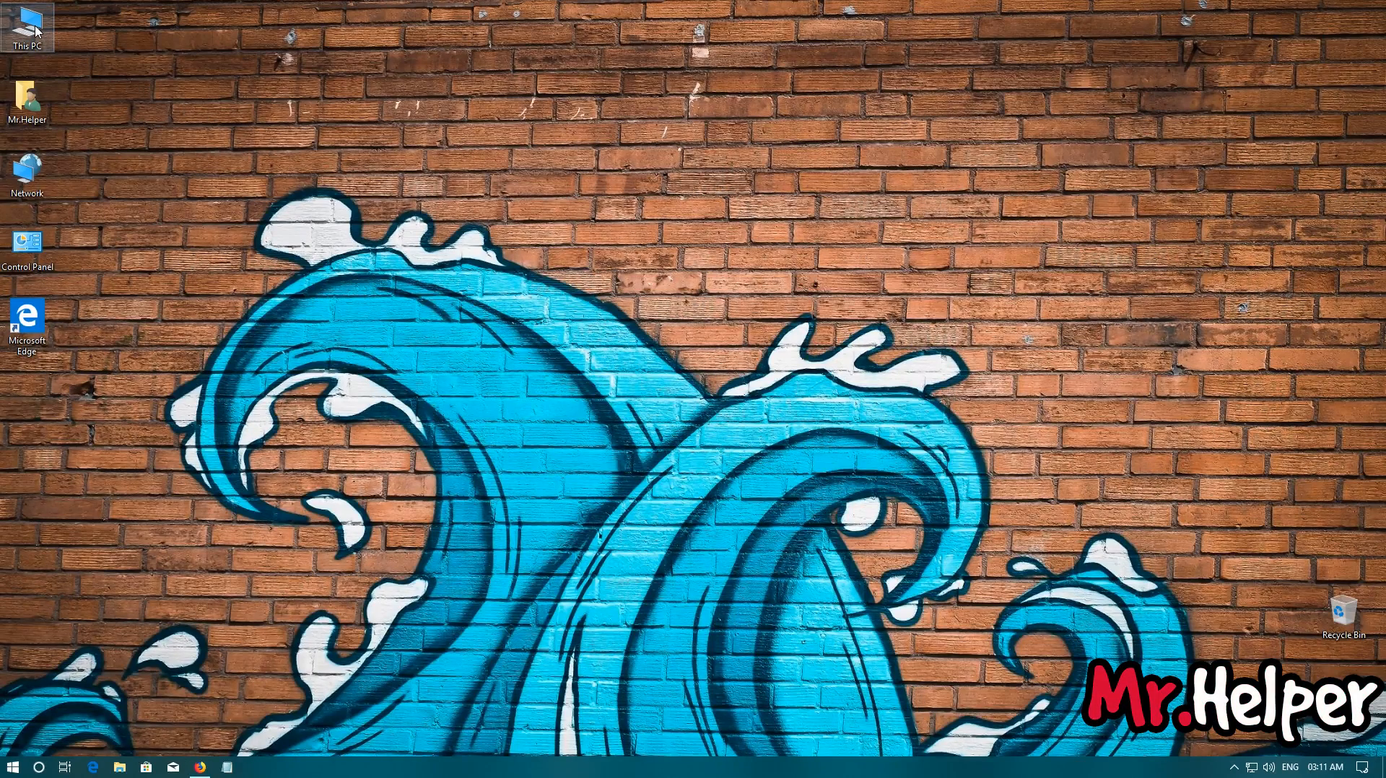
From This PC, open Downloads and launch the 468 MB BlueStacksInstaller file, showing the BlueStacks 4 setup
double_click(26, 26)
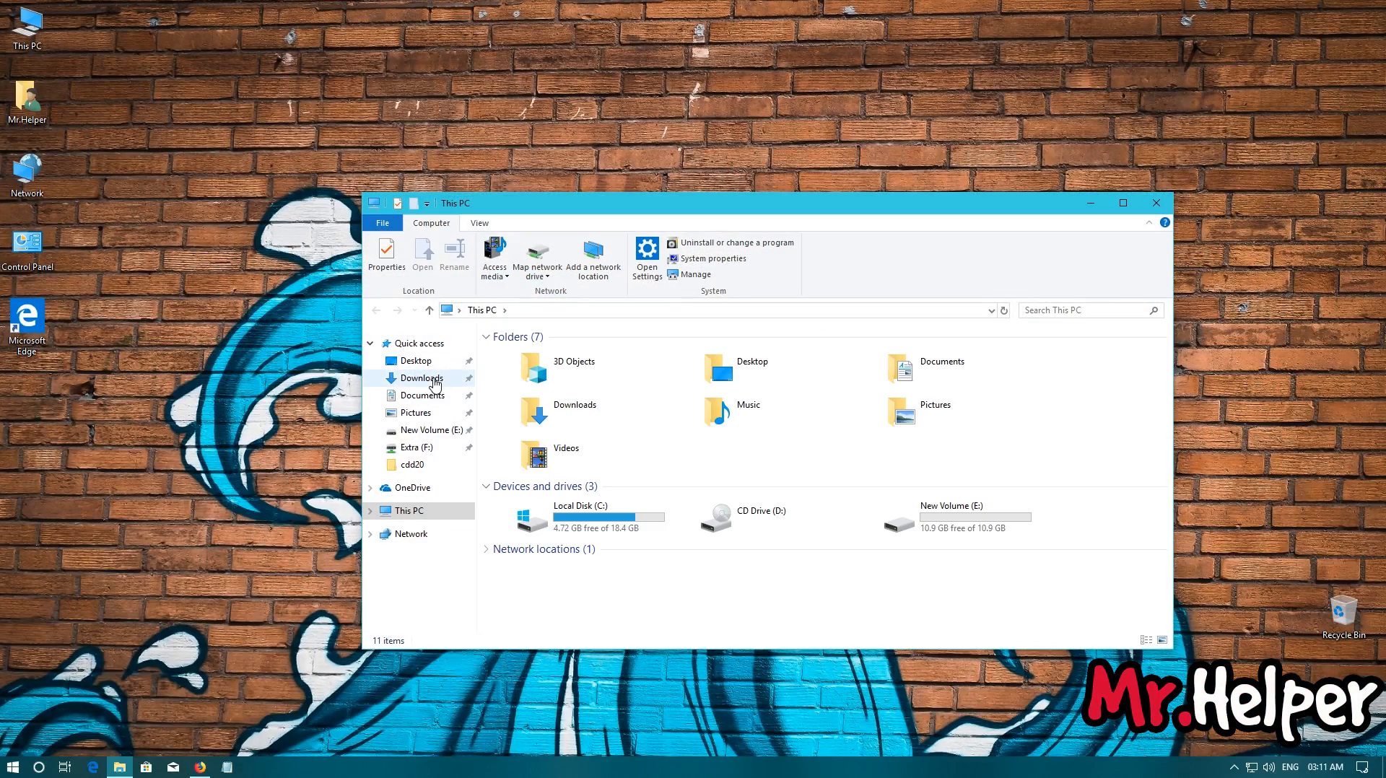
left_click(420, 378)
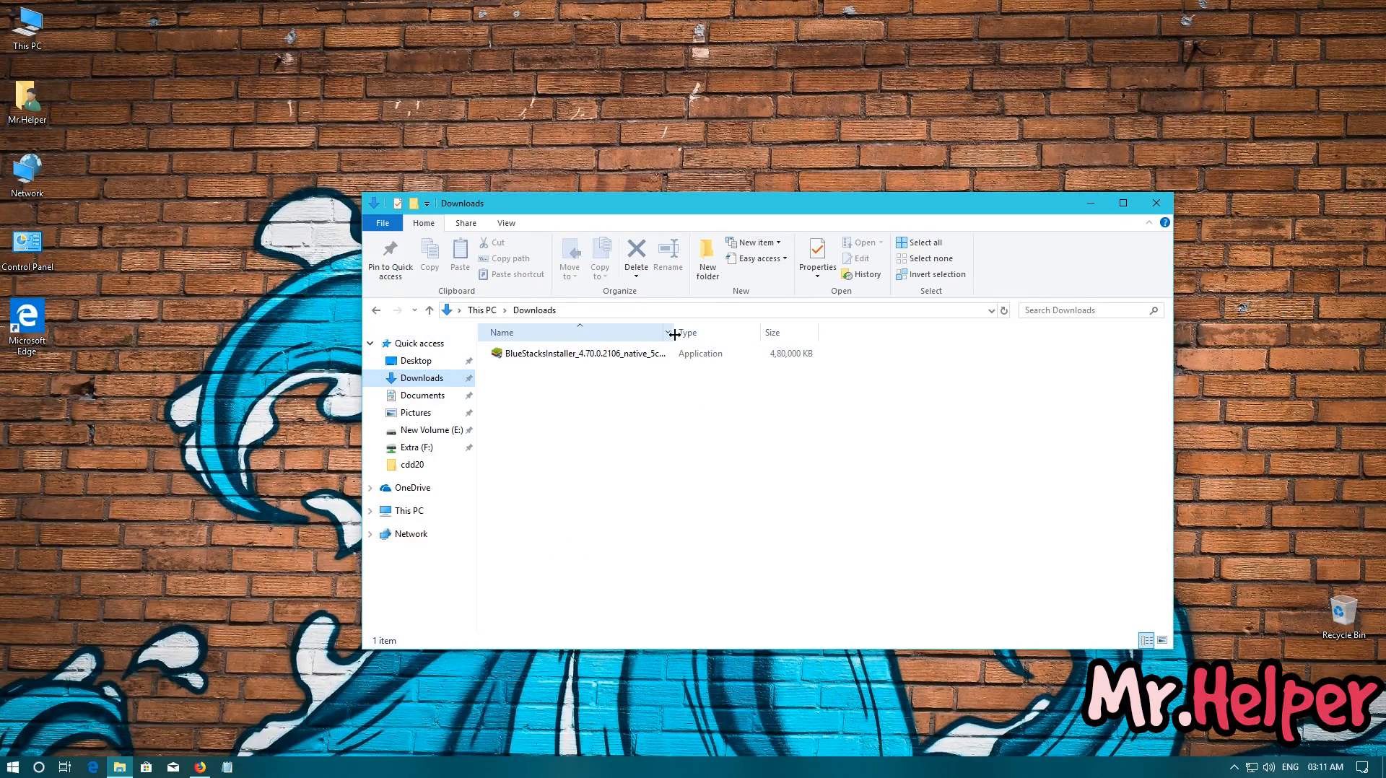
left_click(575, 353)
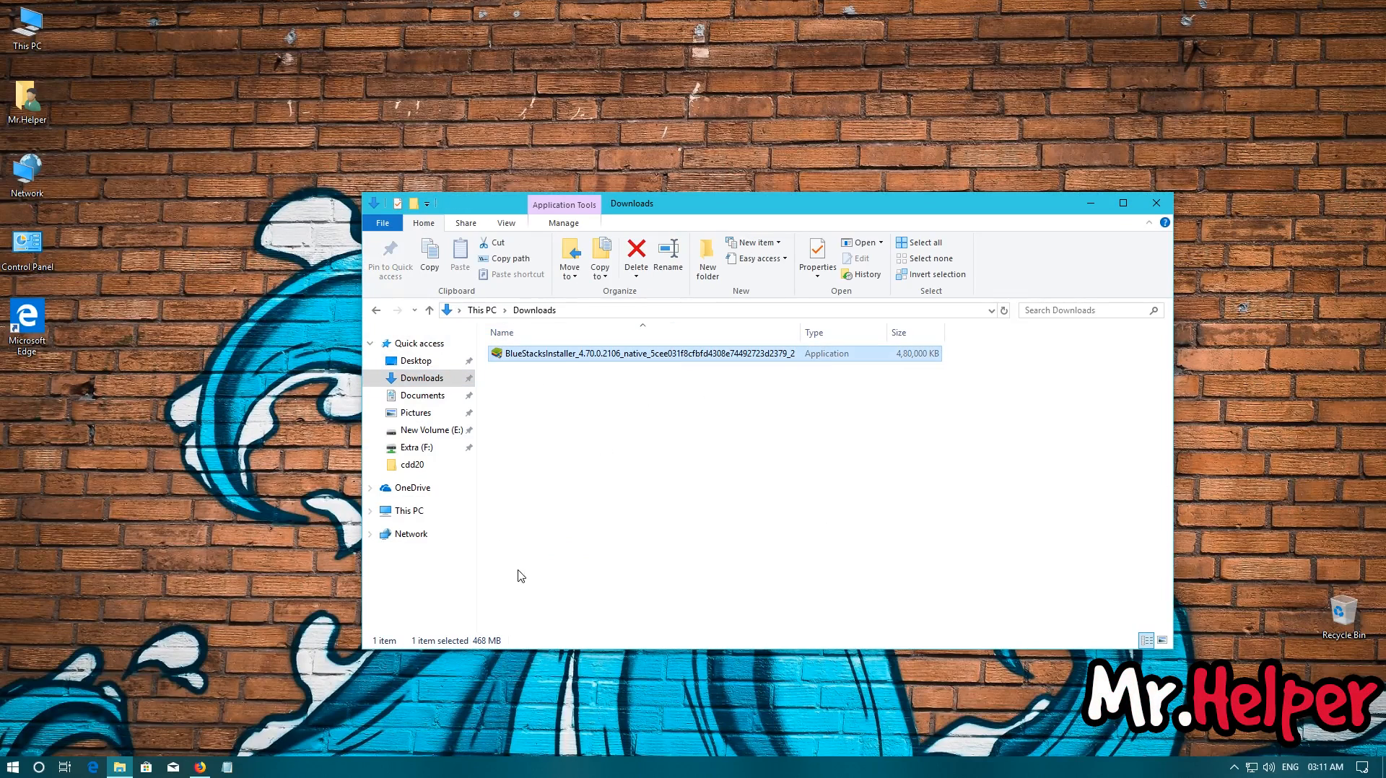
mouse_move(483, 645)
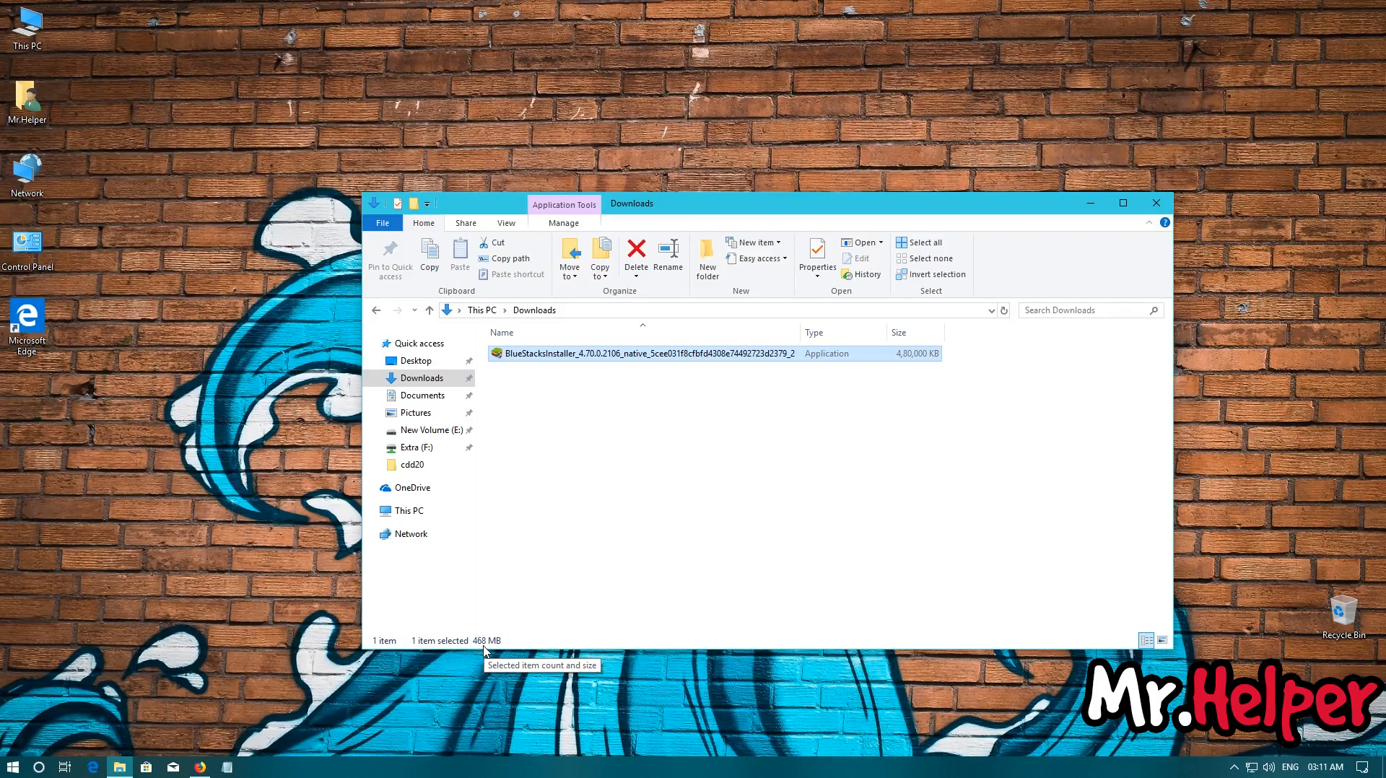
mouse_move(569, 515)
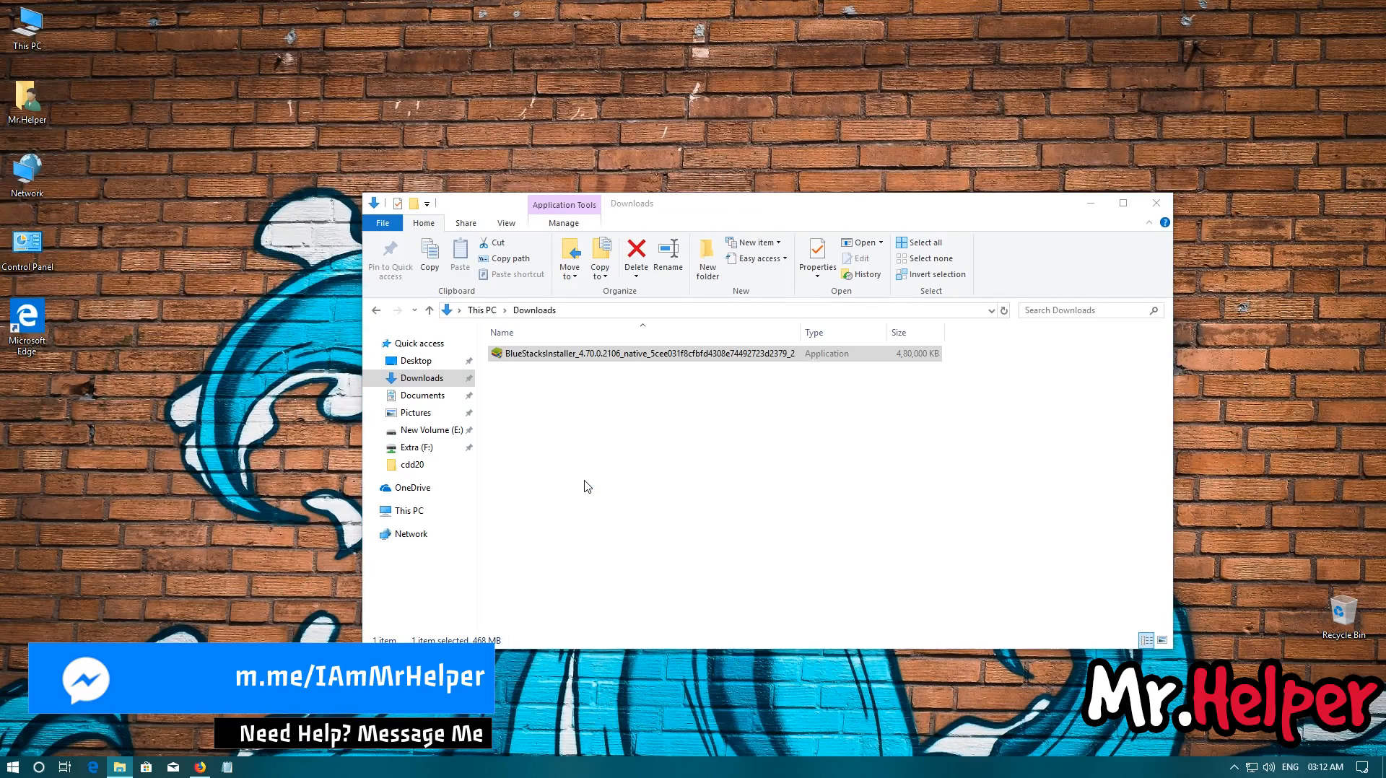
double_click(642, 353)
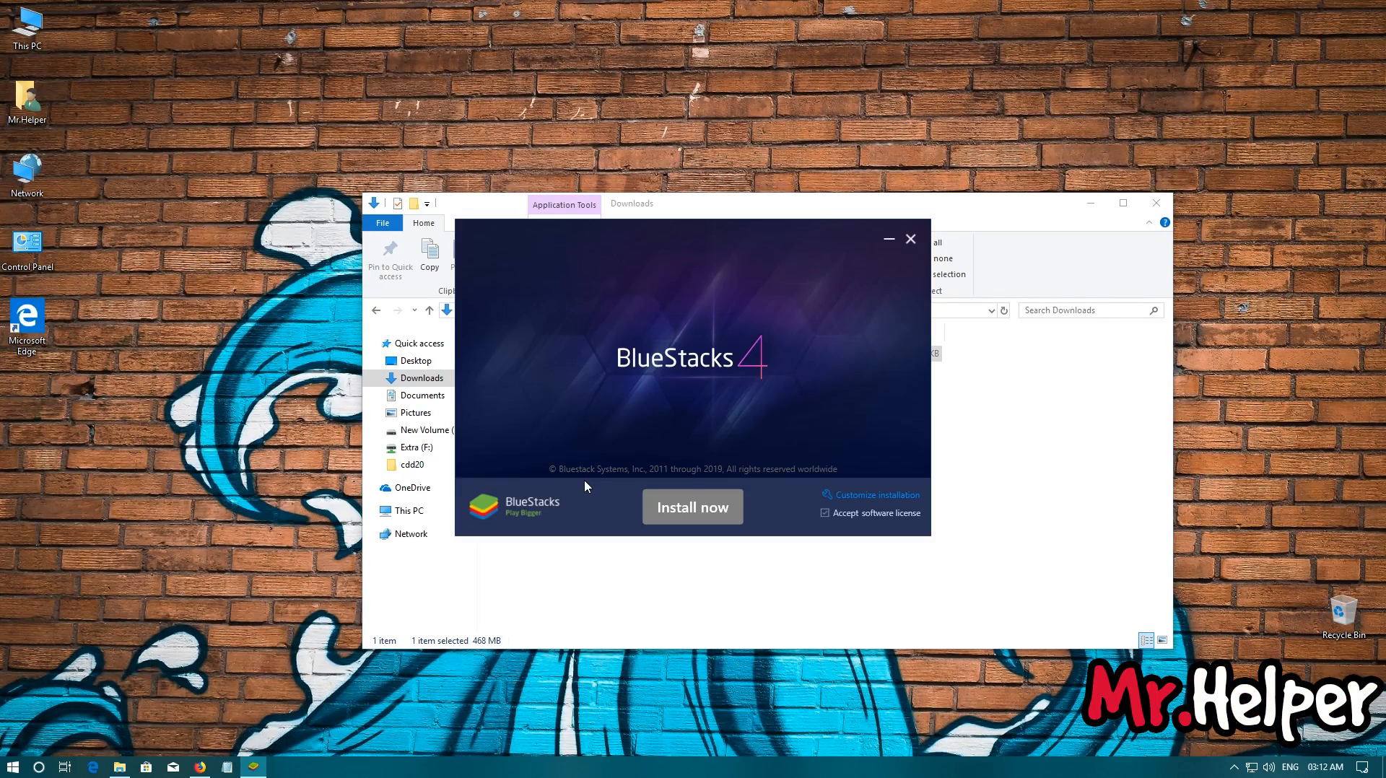
Check Customize installation's data path and 2048 MB requirement, cancel setup with Yes, and close File Explorer
left_click(876, 494)
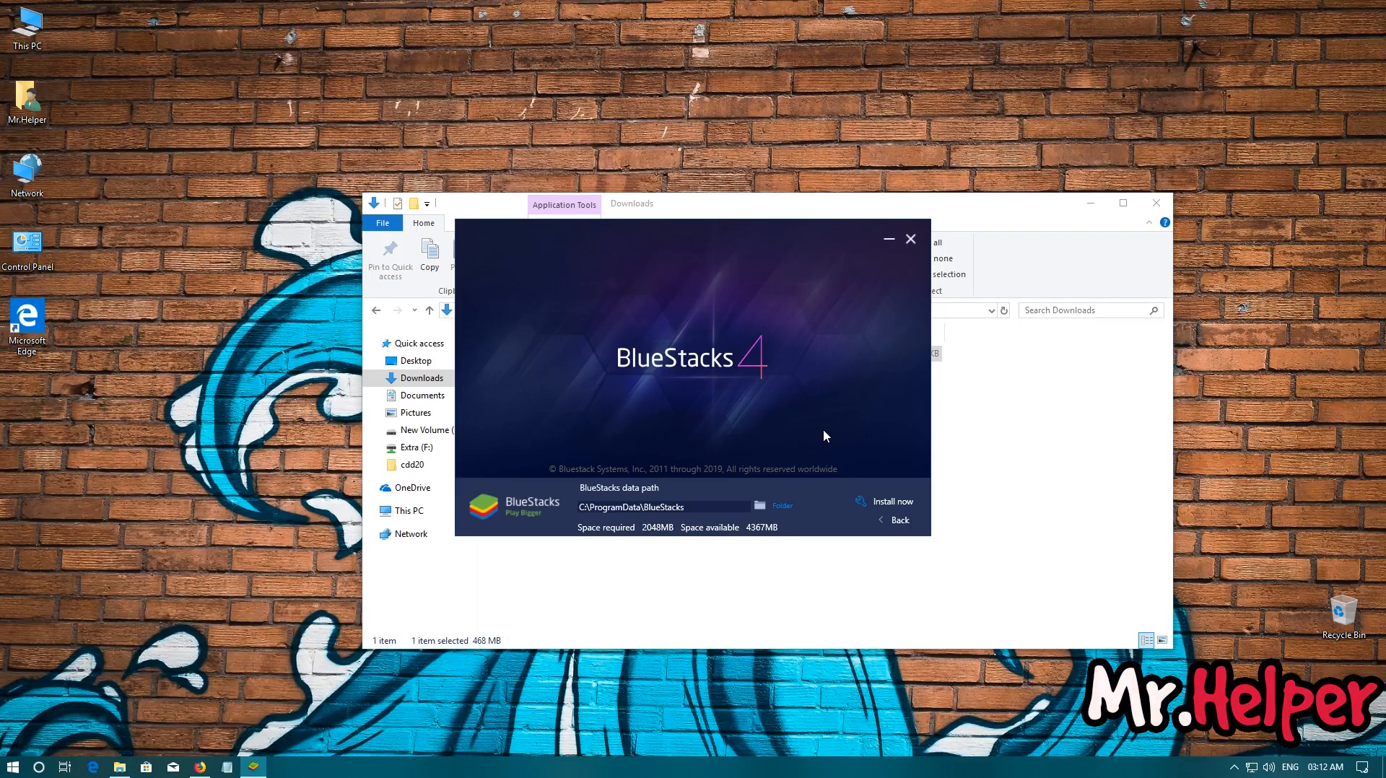
mouse_move(939, 232)
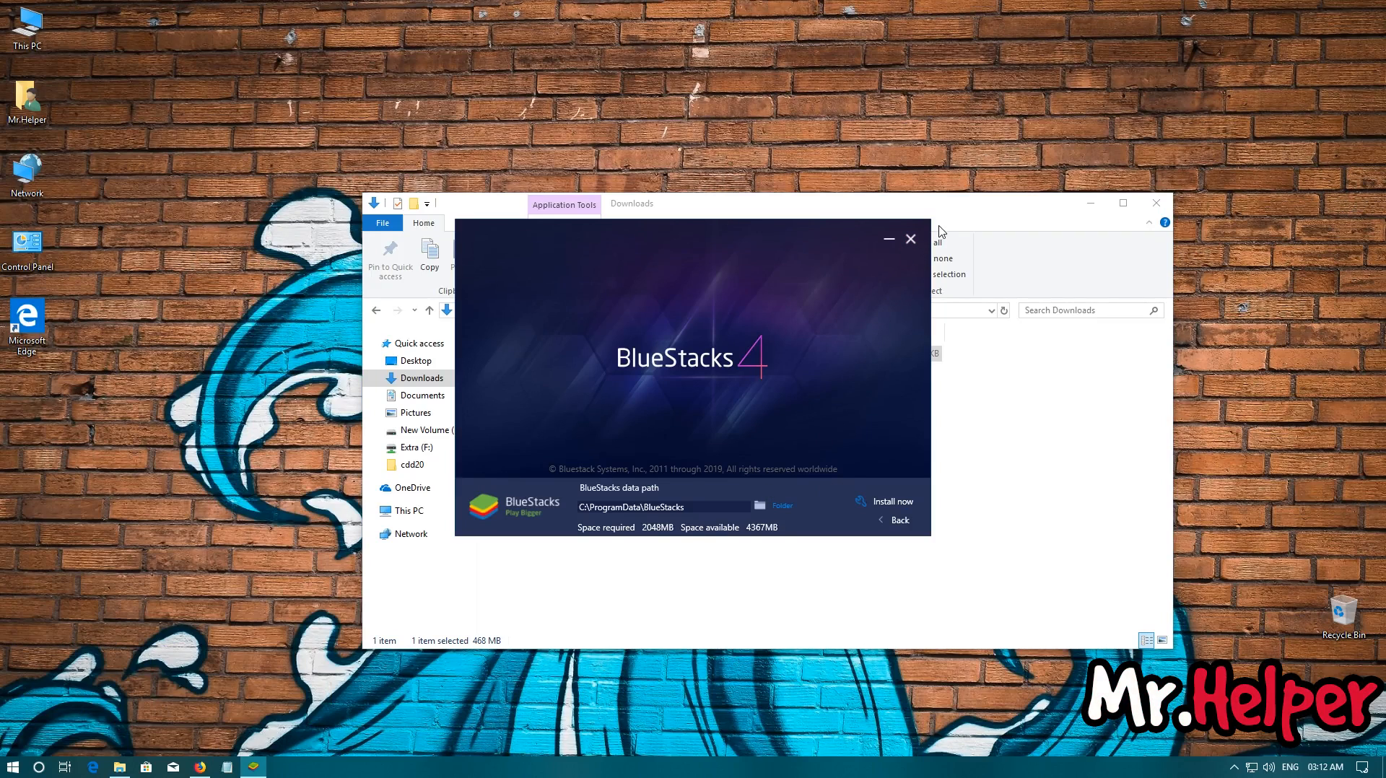
left_click(910, 238)
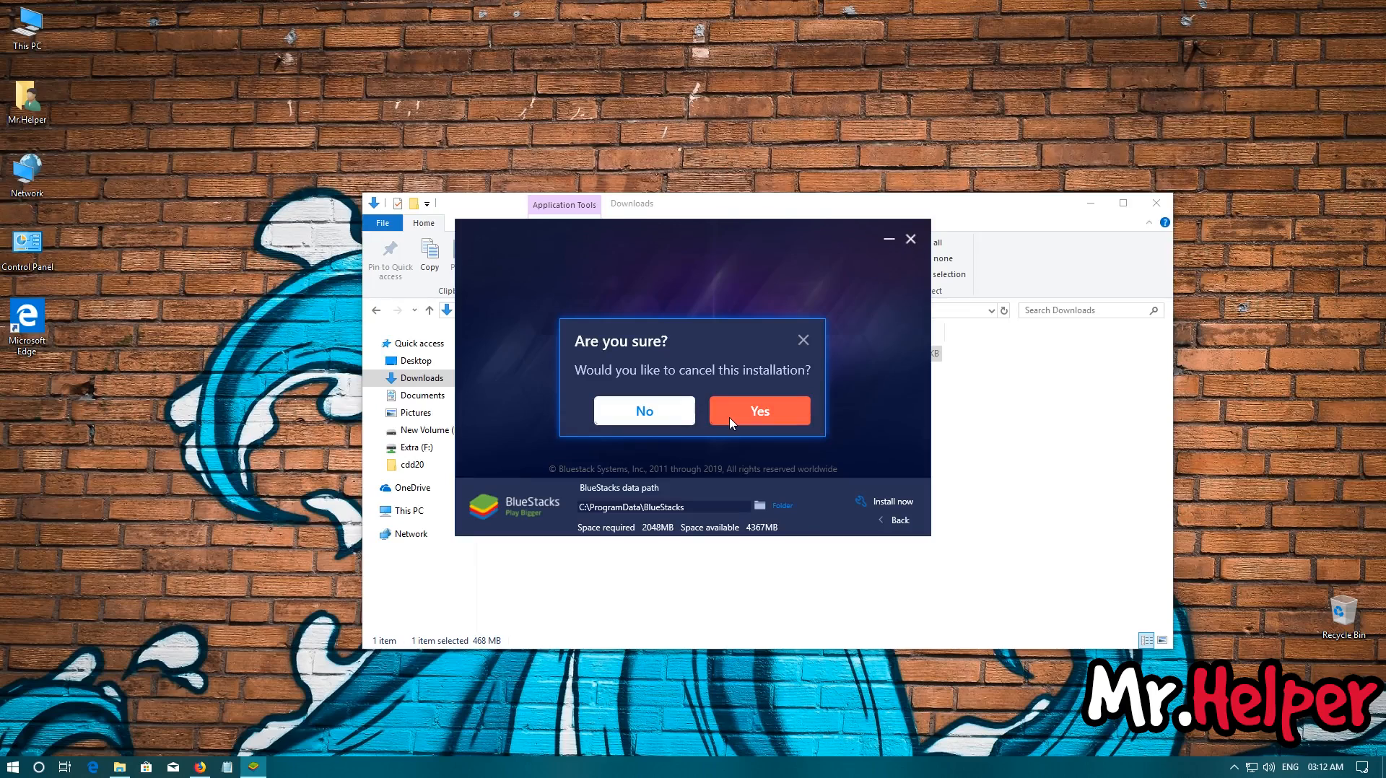
left_click(758, 410)
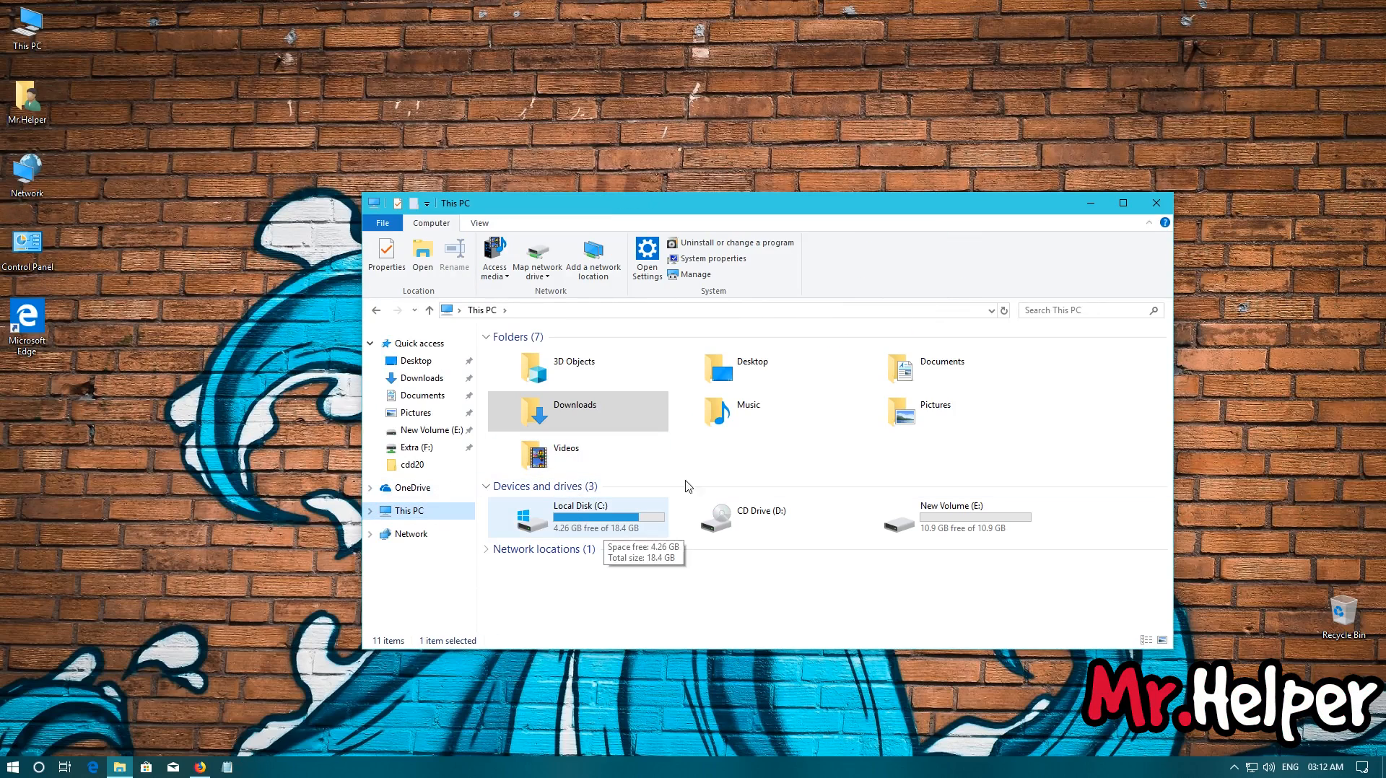
left_click(1154, 202)
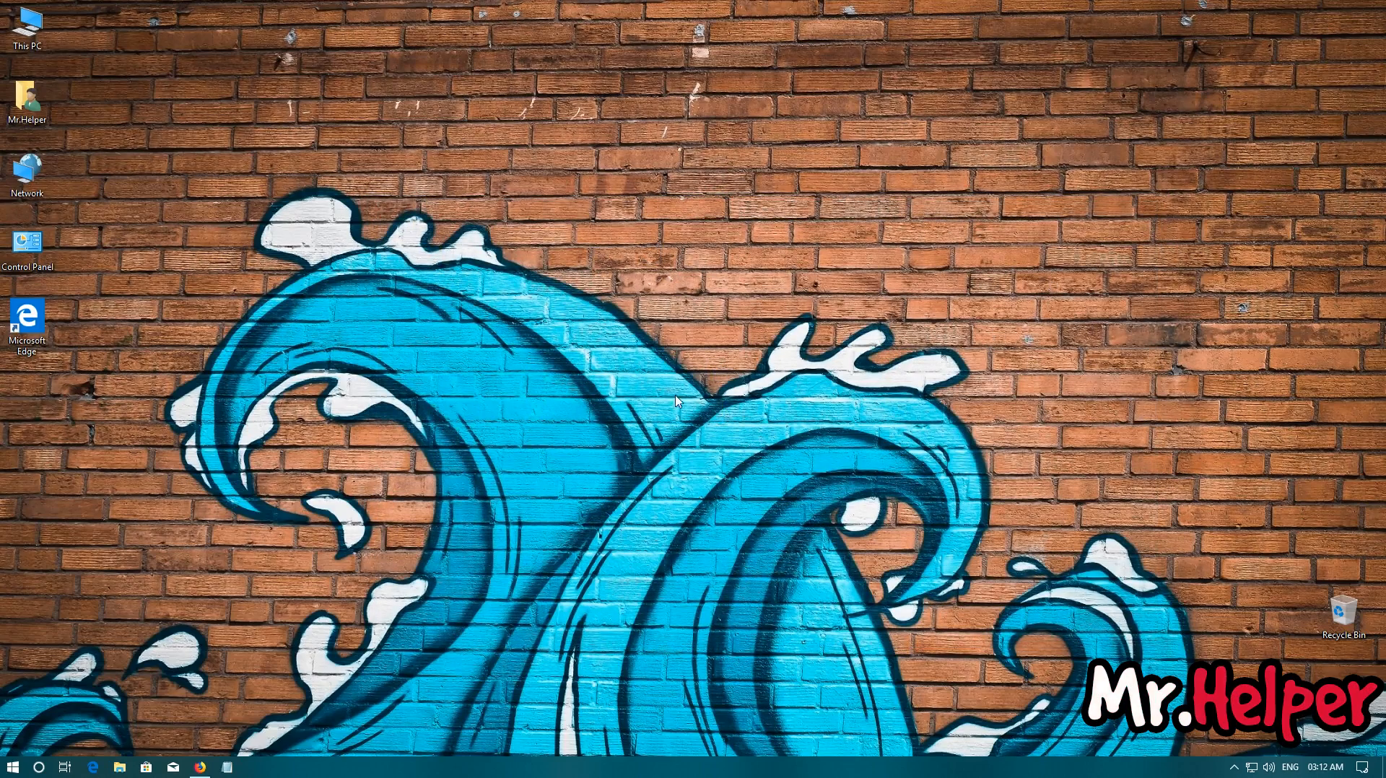